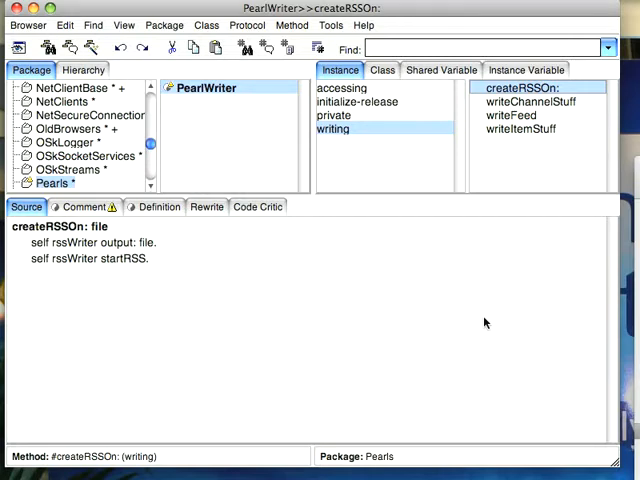
{"action": "mouse_move", "coordinate": [223, 286]}
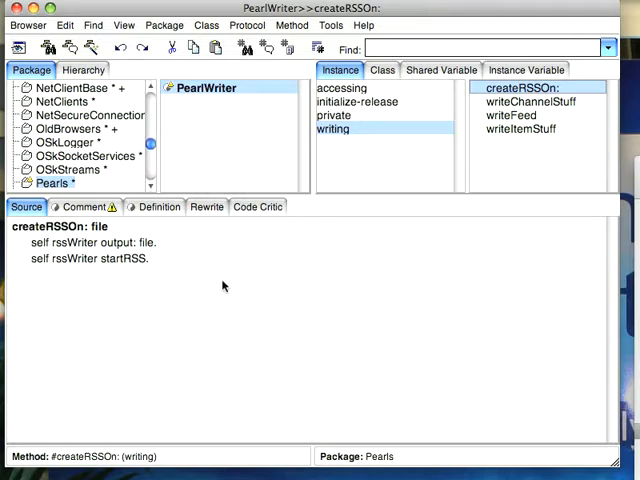
{"action": "mouse_move", "coordinate": [75, 272]}
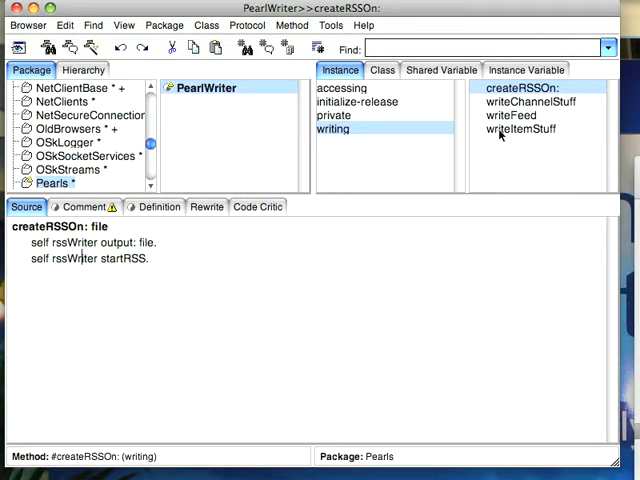
Show PearlWriter's writeItemStuff method from the writing protocol.
{"action": "left_click", "coordinate": [517, 128]}
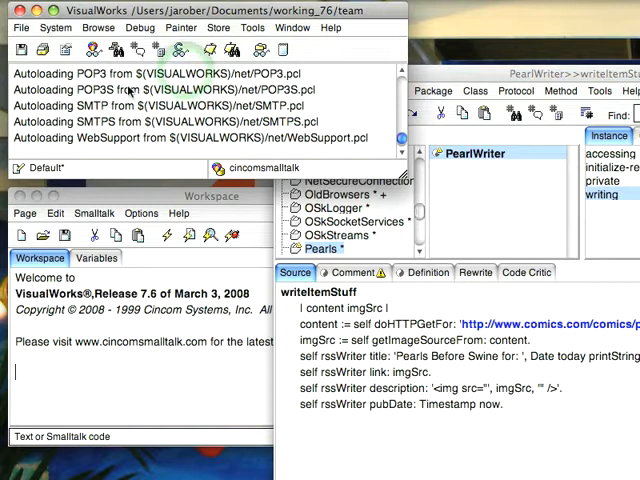
{"action": "left_click", "coordinate": [56, 27]}
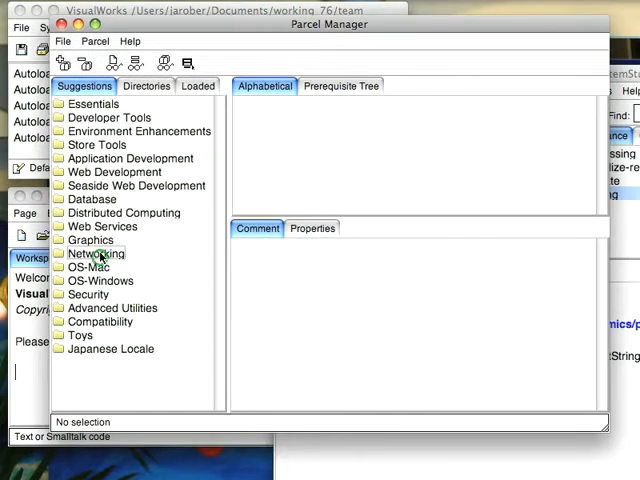
{"action": "left_click", "coordinate": [95, 253]}
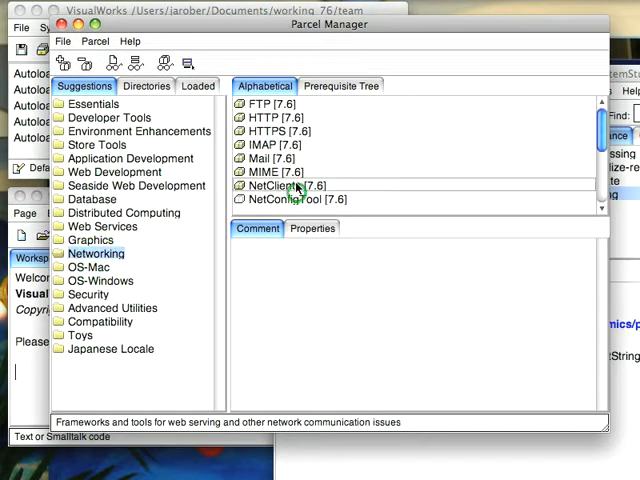
{"action": "right_click", "coordinate": [295, 185]}
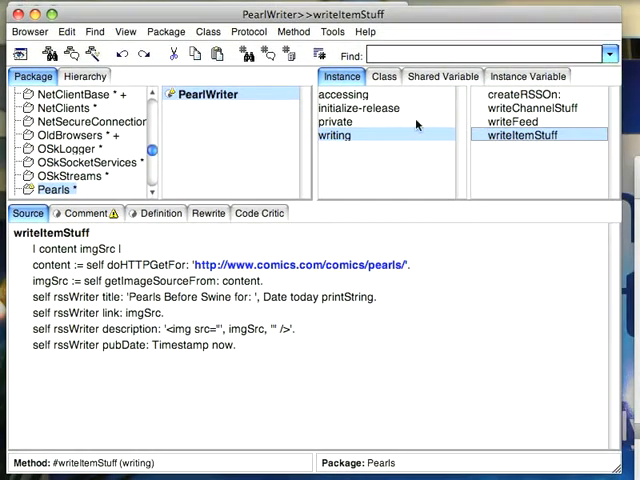
Inspect the private doHTTPGetFor: helper using Net.HttpClient, then return to the writing protocol.
{"action": "left_click", "coordinate": [521, 94]}
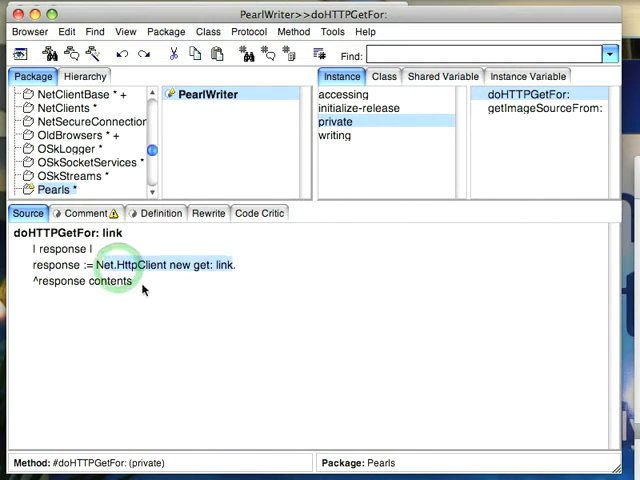
{"action": "left_click", "coordinate": [130, 281]}
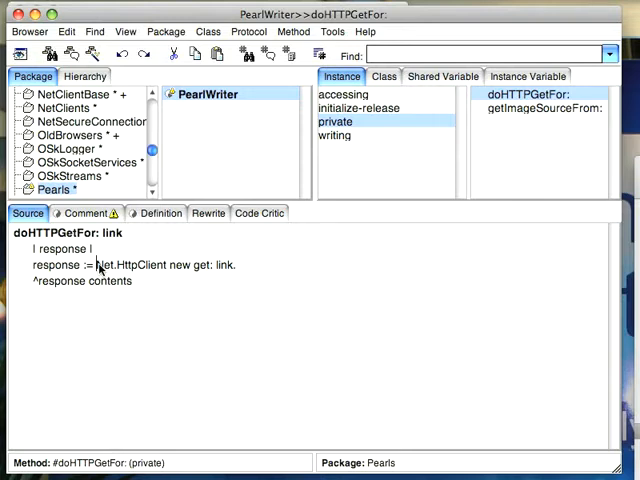
{"action": "left_click", "coordinate": [335, 135]}
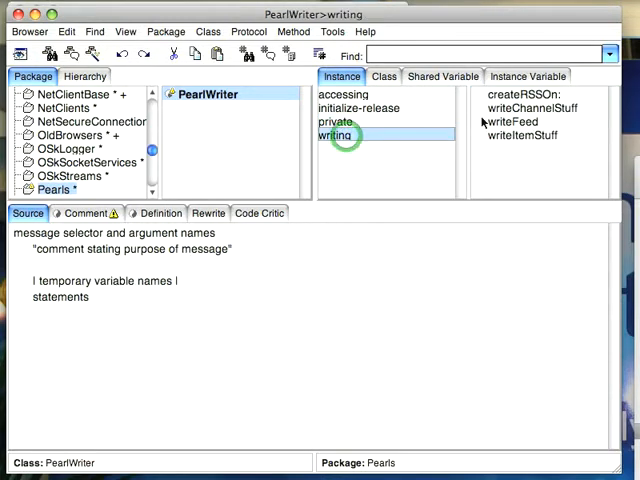
{"action": "left_click", "coordinate": [523, 135]}
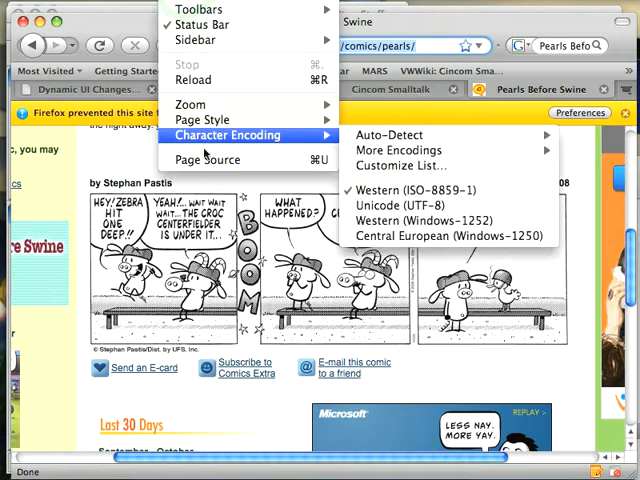
Scroll through the Pearls Before Swine page's HTML source in Firefox.
{"action": "left_click", "coordinate": [206, 159]}
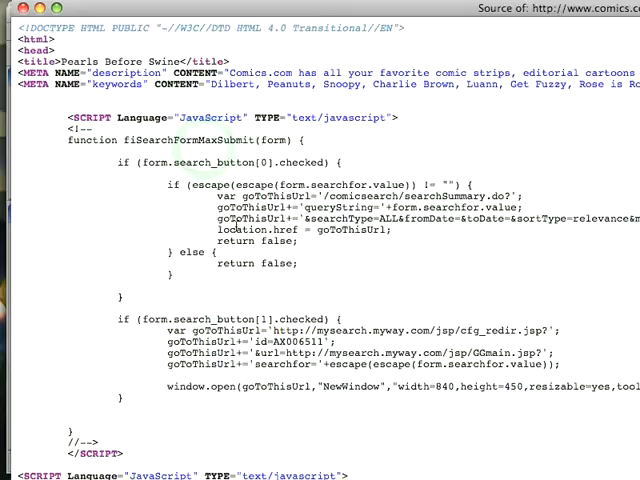
{"action": "scroll", "scroll_direction": "down", "scroll_amount": 3}
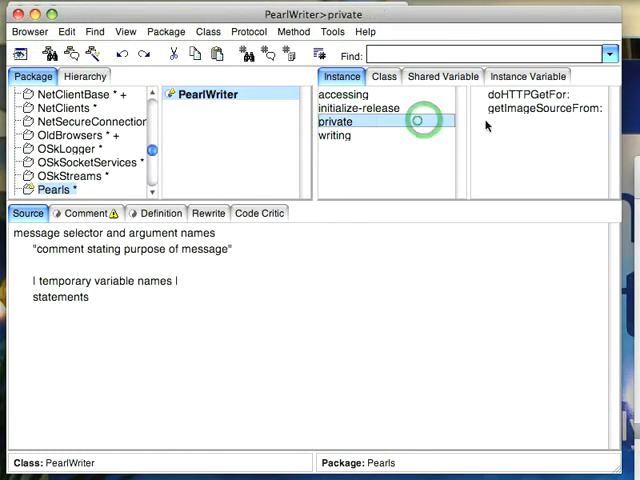
Review the private getImageSourceFrom: method, then go back to the writing protocol.
{"action": "left_click", "coordinate": [538, 108]}
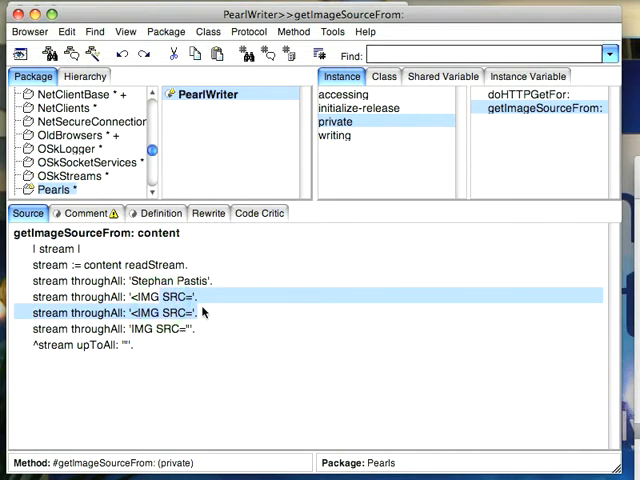
{"action": "left_click", "coordinate": [160, 328]}
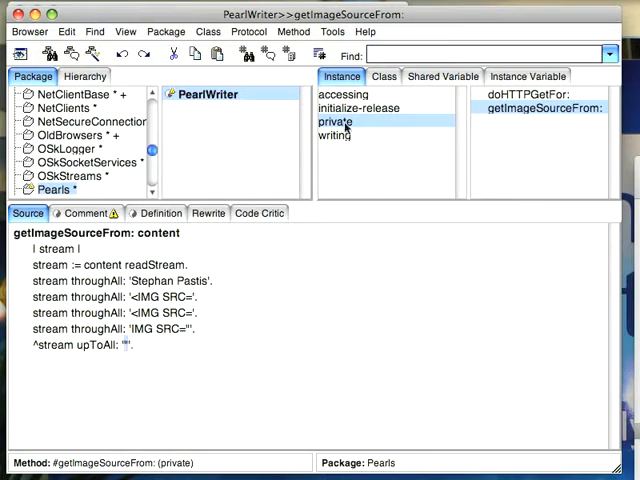
{"action": "left_click", "coordinate": [335, 135]}
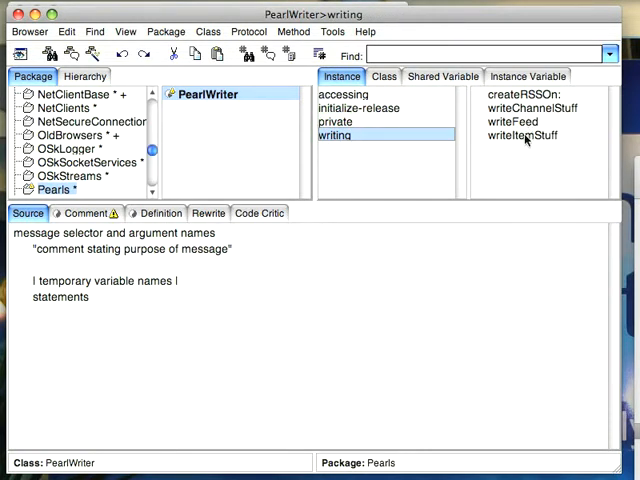
Show writeItemStuff again, then activate the Workspace window.
{"action": "left_click", "coordinate": [521, 135]}
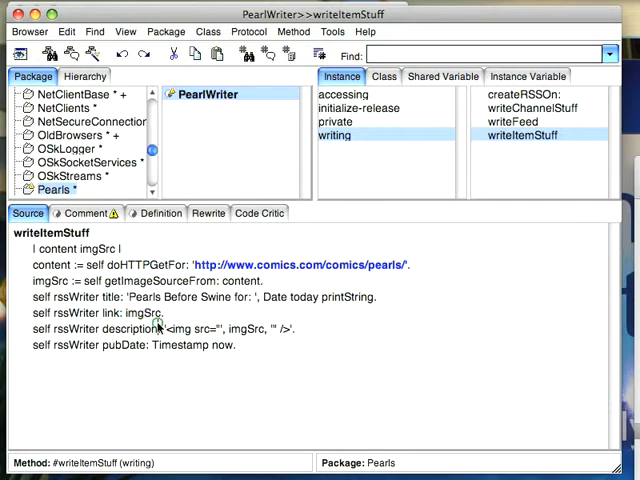
{"action": "double_click", "coordinate": [192, 329]}
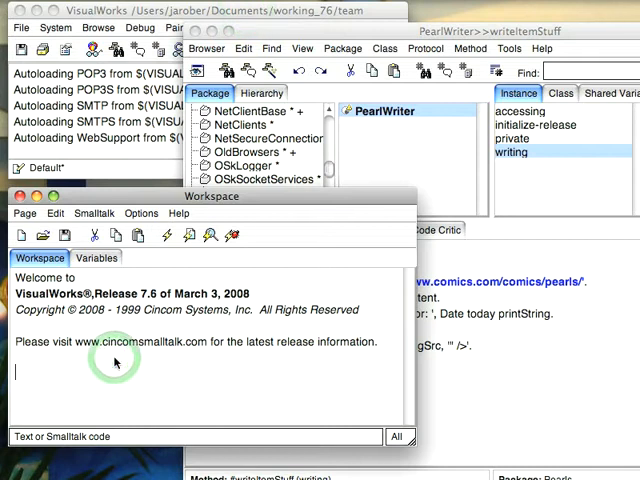
Execute 'PearlWriter new writeFeed' in the Workspace and choose File > Open File in the Launcher.
{"action": "type", "text": "PearlWriter"}
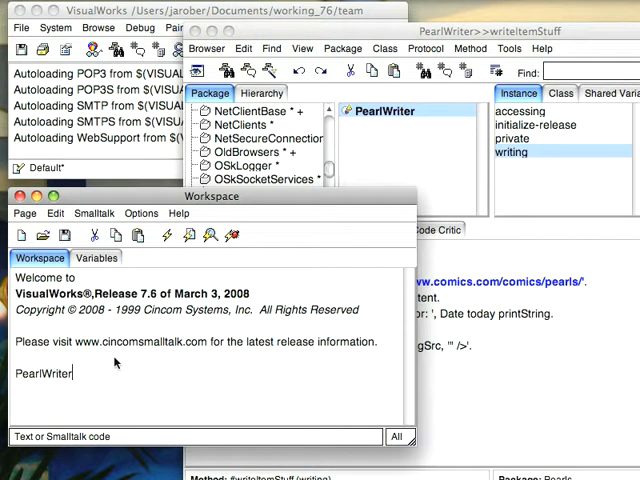
{"action": "type", "text": "new writeFeed"}
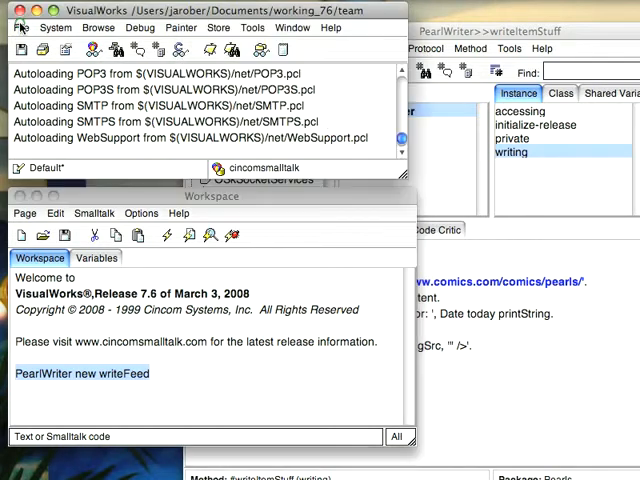
{"action": "left_click", "coordinate": [21, 27]}
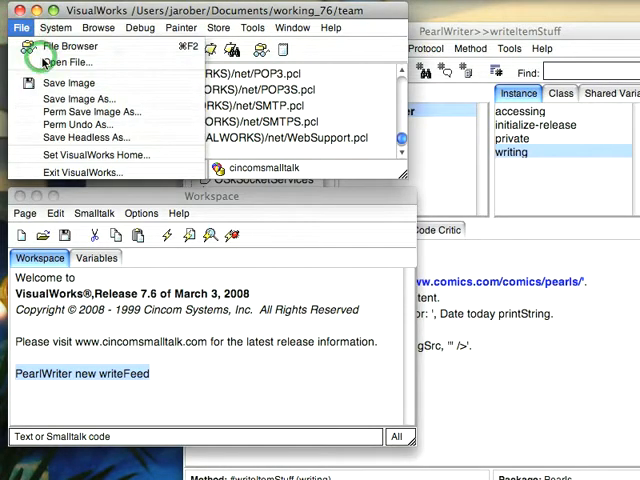
{"action": "left_click", "coordinate": [68, 61]}
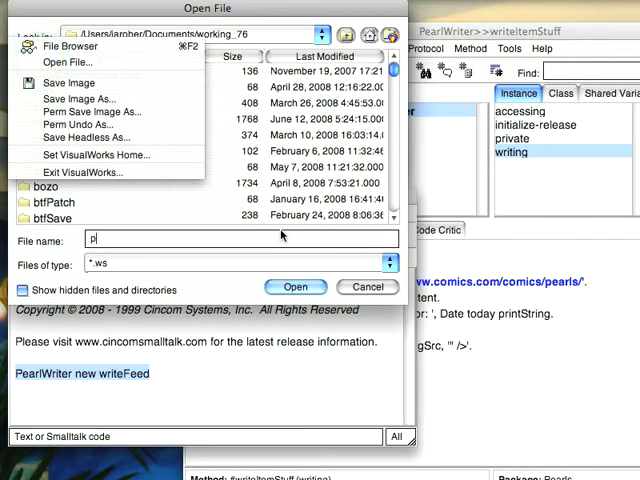
Open pearls.xml to view the RSS item with relative comic image paths.
{"action": "type", "text": "earls."}
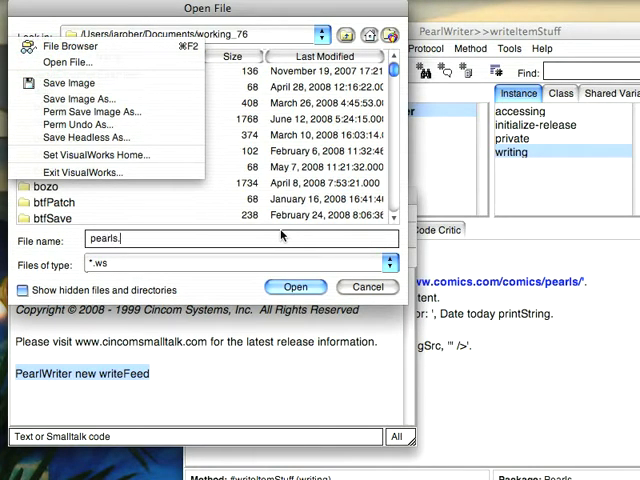
{"action": "left_click", "coordinate": [296, 287]}
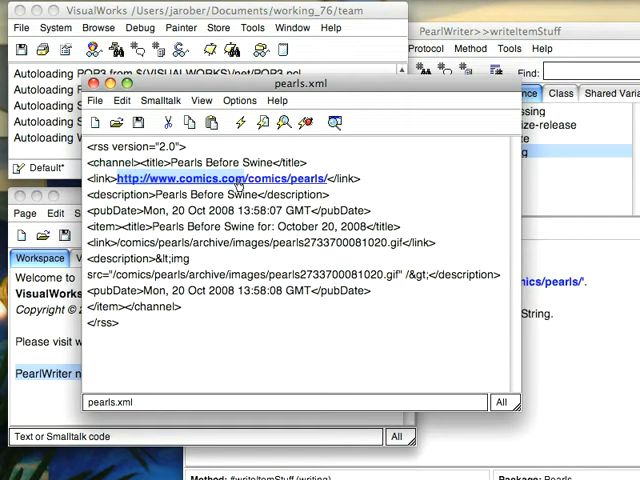
Bring up the pearls.xml viewer's context menu to close it.
{"action": "right_click", "coordinate": [240, 180]}
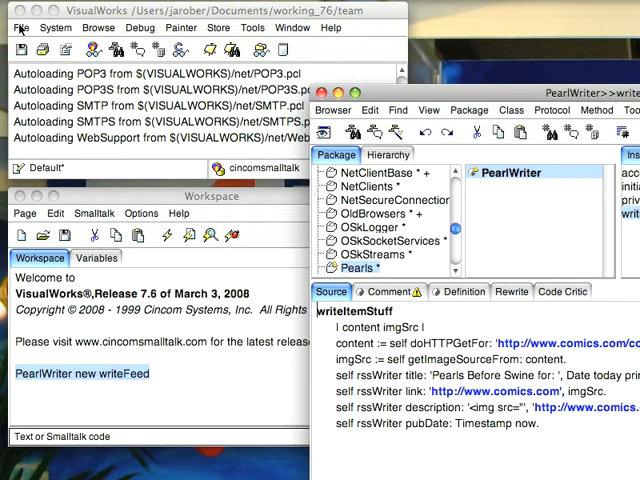
Open the regenerated pearls.xml from the Launcher's File menu.
{"action": "left_click", "coordinate": [22, 27]}
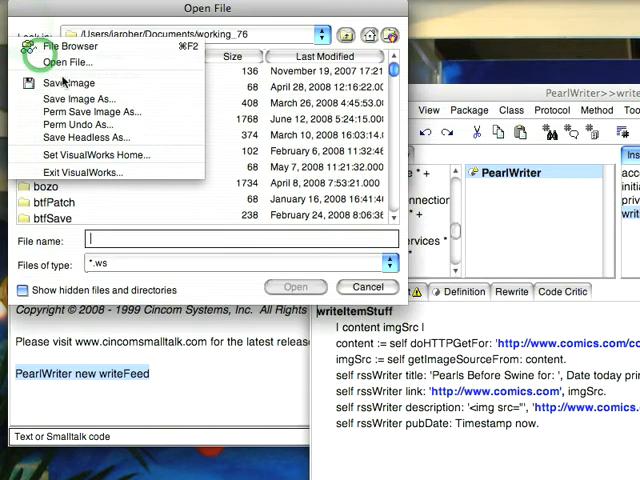
{"action": "type", "text": "pearls.xml"}
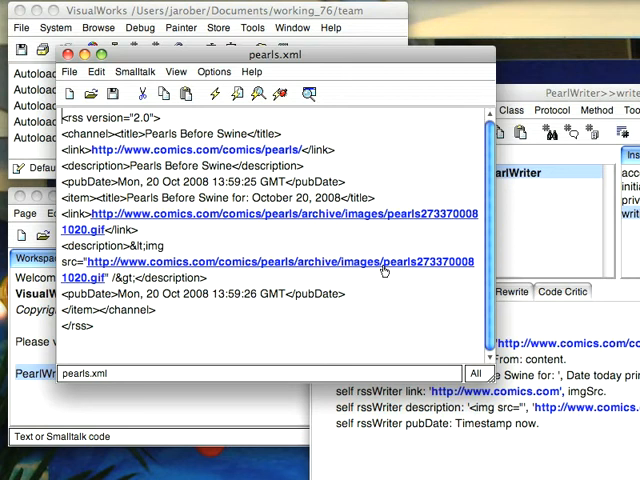
{"action": "mouse_move", "coordinate": [427, 270]}
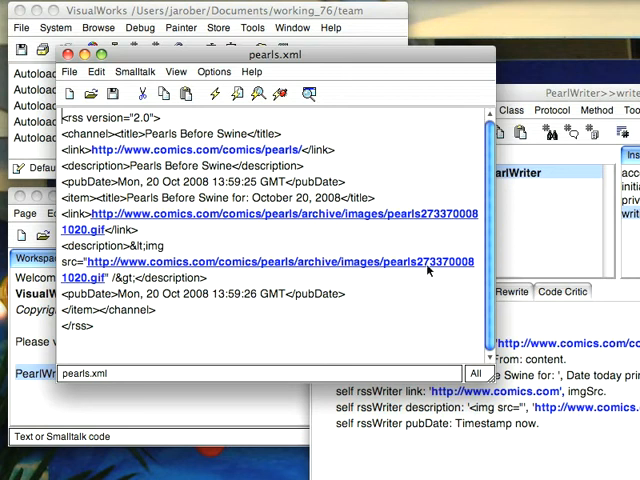